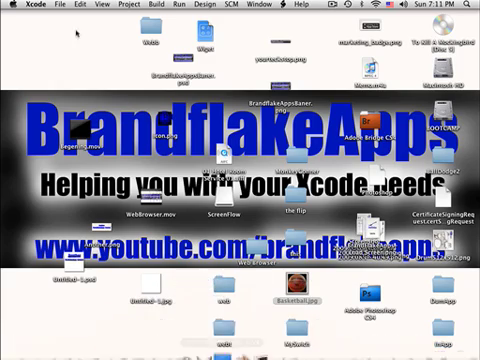
- Start a new Xcode project from the File menu and reach the save dialog
left_click(64, 4)
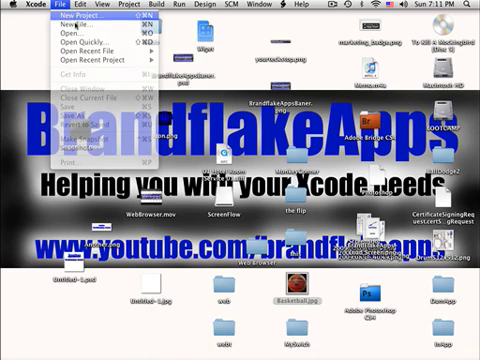
left_click(84, 16)
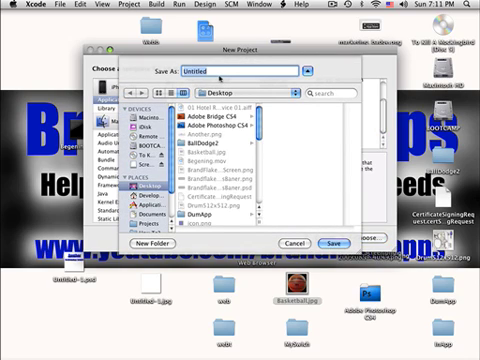
- Name the new project 'Move' and save it, then begin adding basketball.png
type("Mobe")
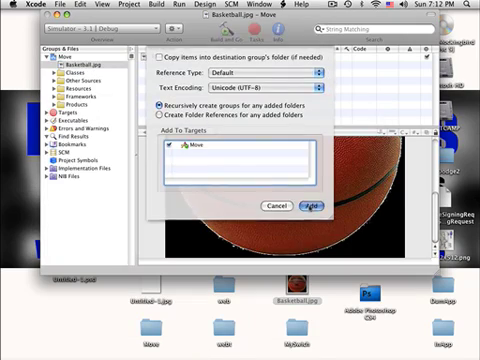
- Confirm adding basketball.png, copying it into the Move project's folder
left_click(310, 204)
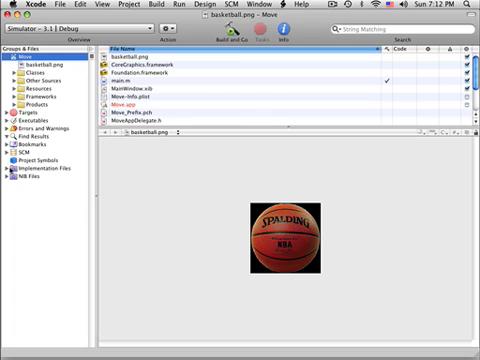
- Expand the Classes and Resources groups to reveal the project's files
left_click(16, 88)
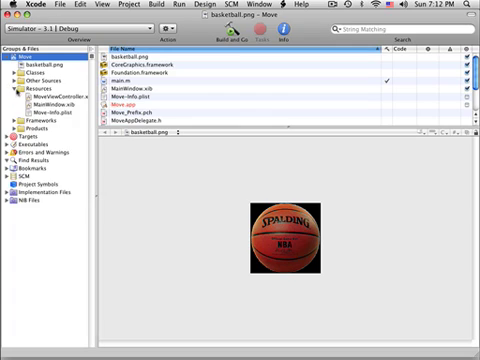
left_click(20, 80)
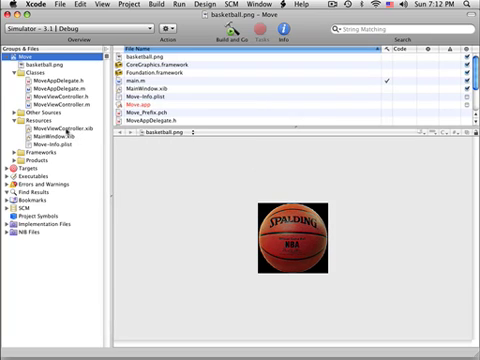
- Place an Image View showing basketball.png on MoveViewController.xib's view
left_click(60, 128)
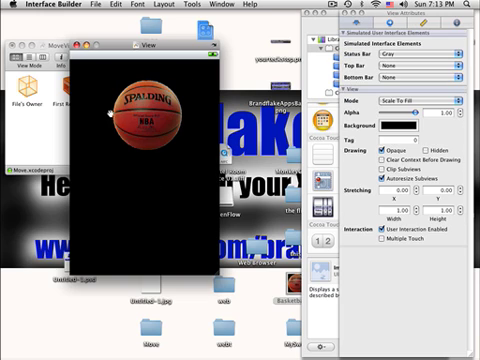
- Add and name a new class outlet on File's Owner in the Identity inspector
left_click(360, 26)
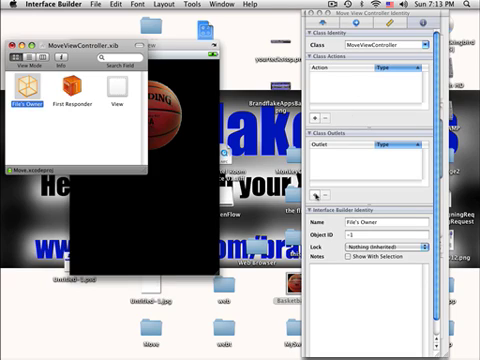
left_click(316, 188)
type("UIIma")
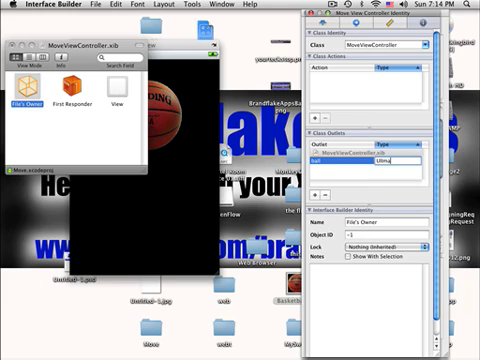
left_click(416, 156)
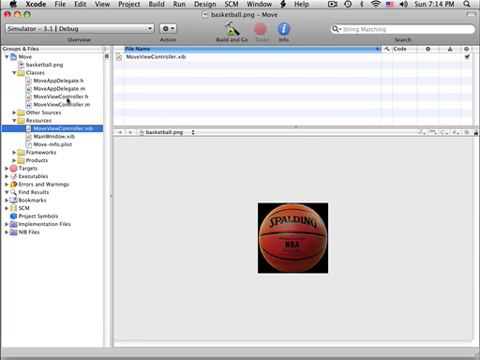
left_click(60, 90)
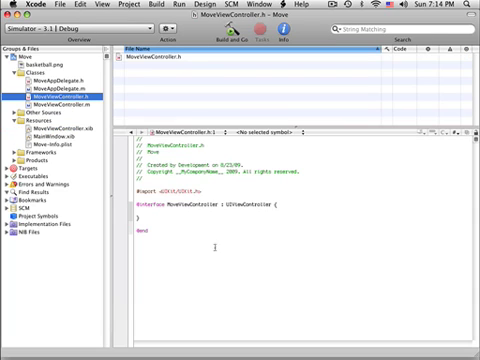
left_click(150, 208)
type("IBOutlet")
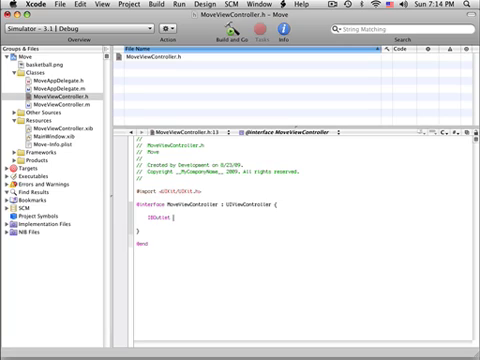
type("I")
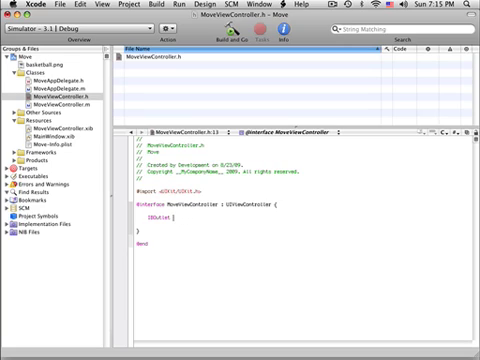
type("UIImageView *ball;")
type("@property ")
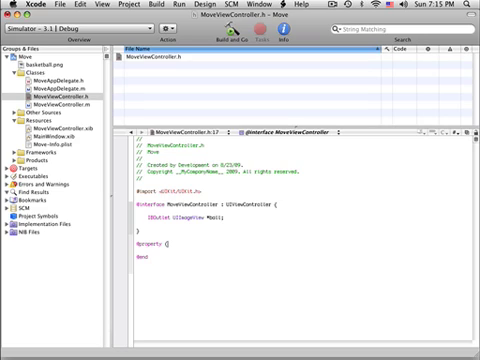
type("(nonatomic)")
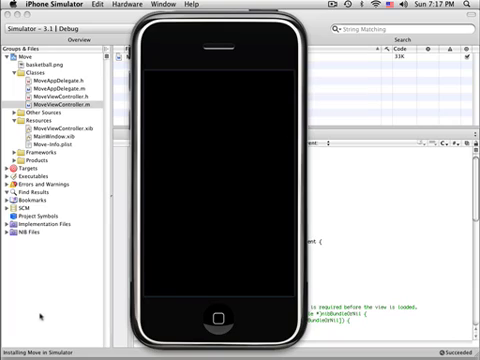
mouse_move(176, 56)
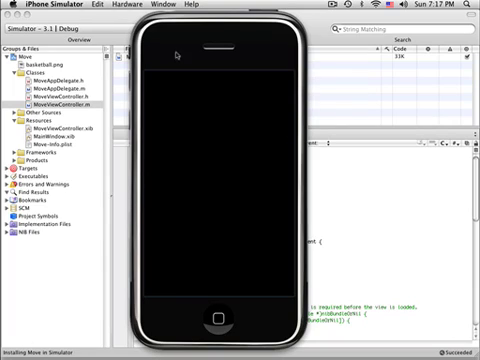
mouse_move(178, 68)
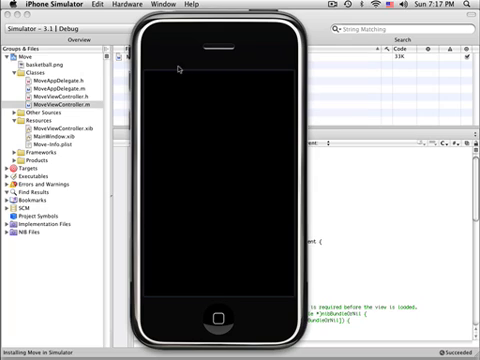
mouse_move(192, 76)
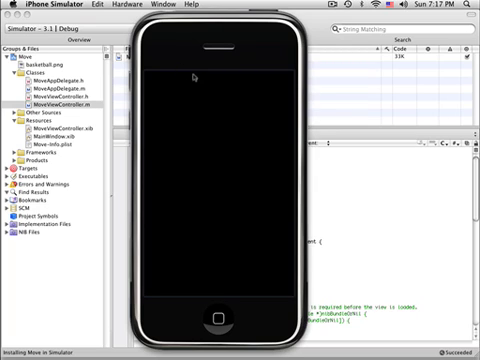